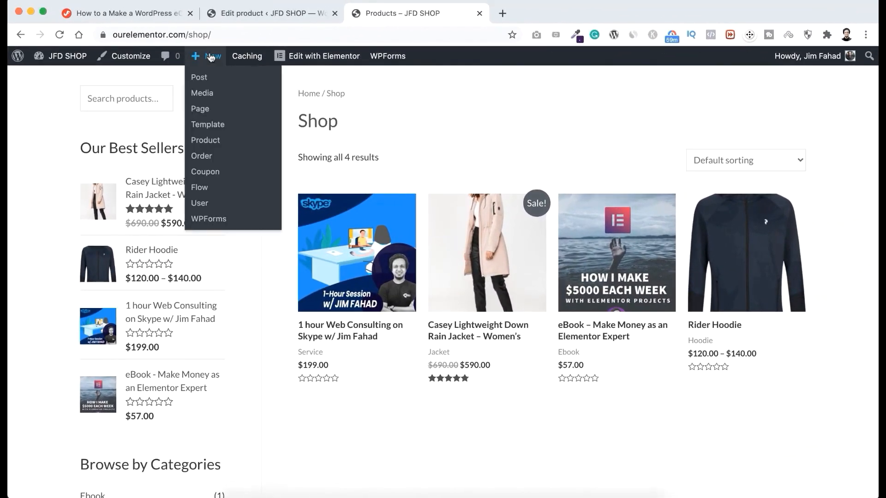
# Create a new WooCommerce product draft named 'Elementor Pro' from the admin bar.
pyautogui.click(205, 141)
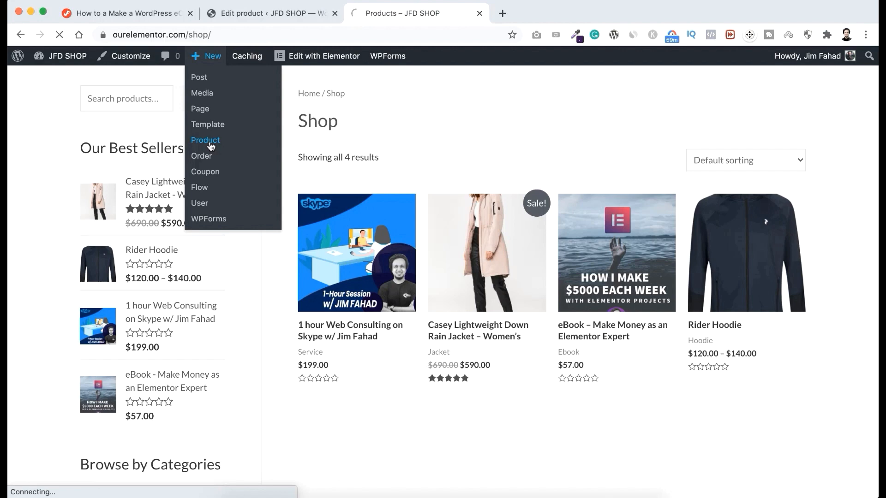
pyautogui.click(206, 141)
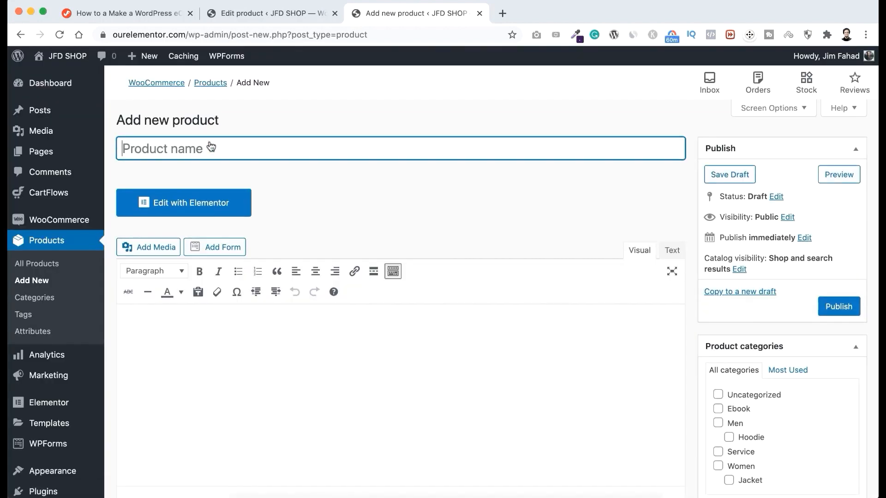
pyautogui.write('Elementor')
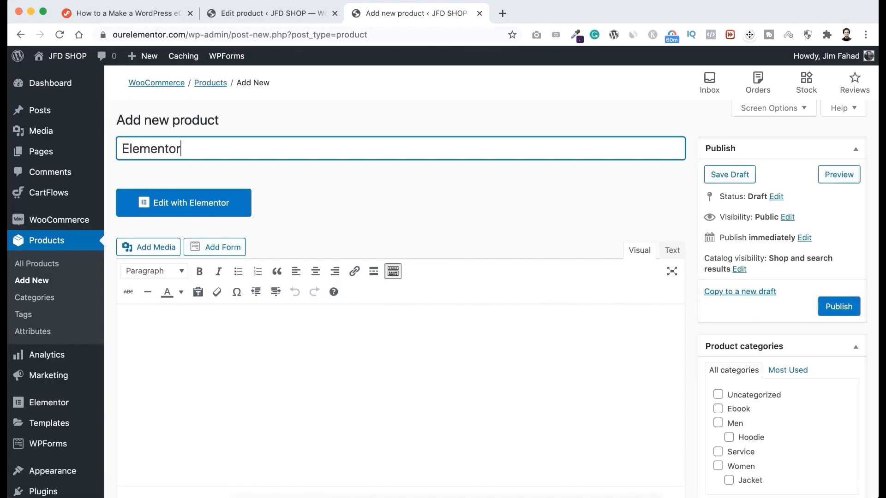
pyautogui.write('Pro')
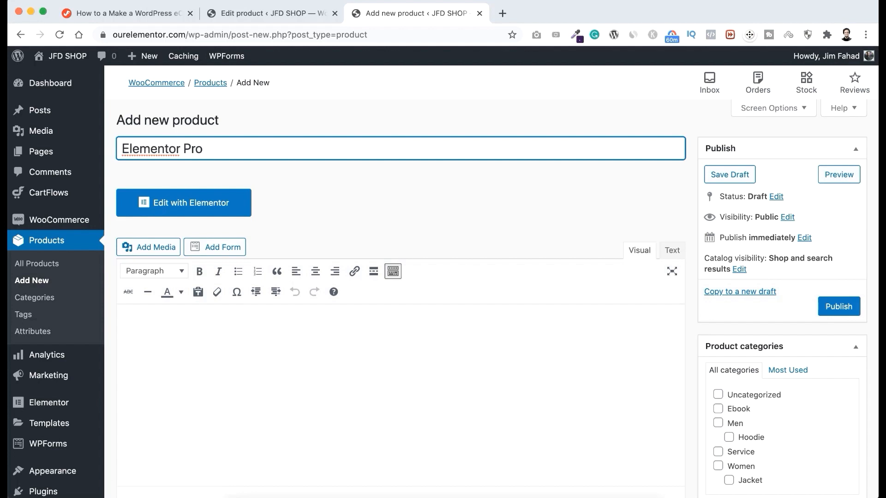
# With the seven-reasons description in place, scroll down to the product type dropdown in Product data.
pyautogui.scroll(-3)
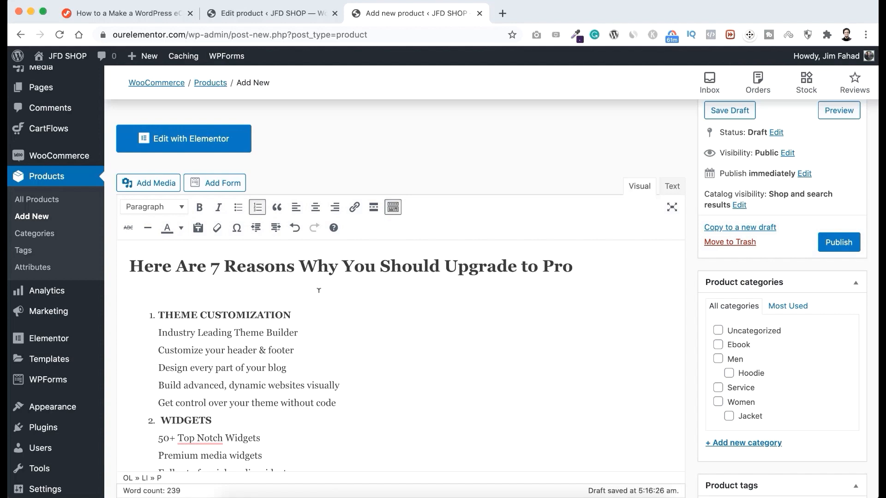
pyautogui.scroll(-3)
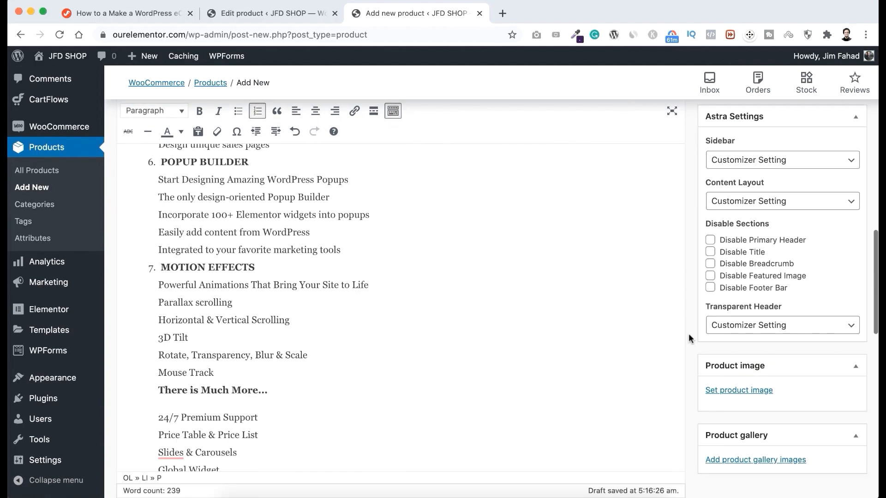
pyautogui.scroll(-3)
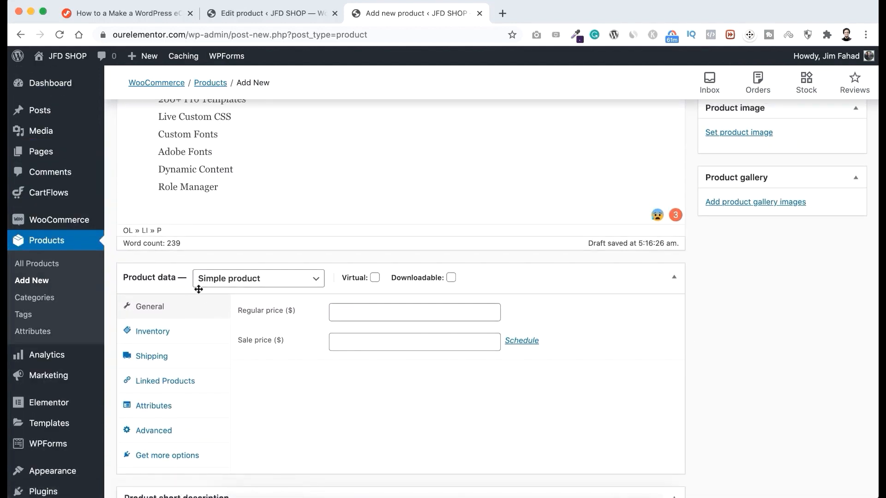
pyautogui.click(258, 277)
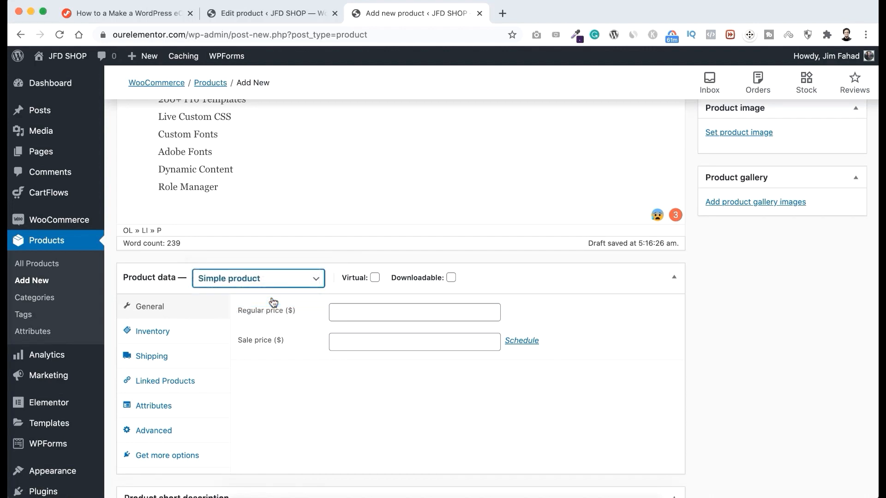
pyautogui.click(259, 278)
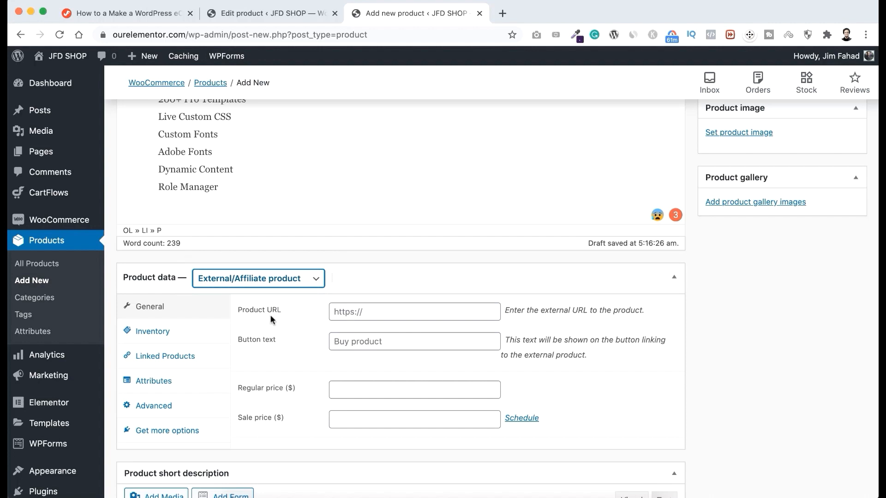
pyautogui.click(414, 311)
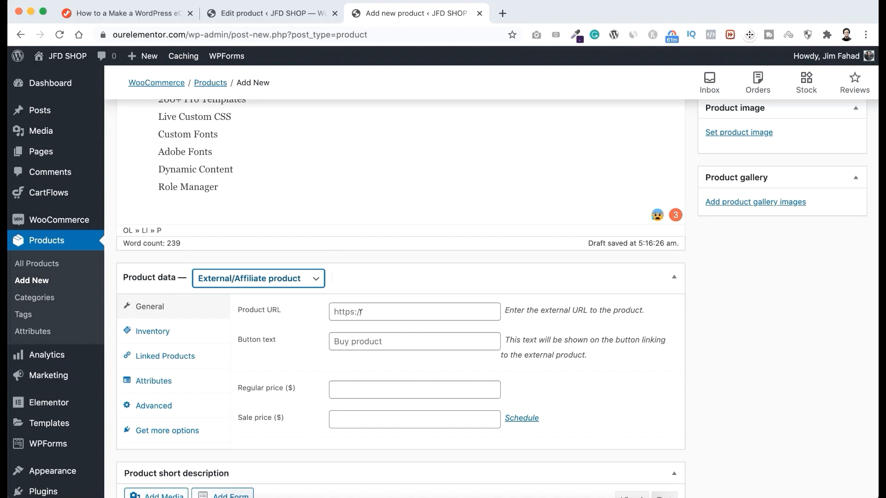
pyautogui.click(414, 311)
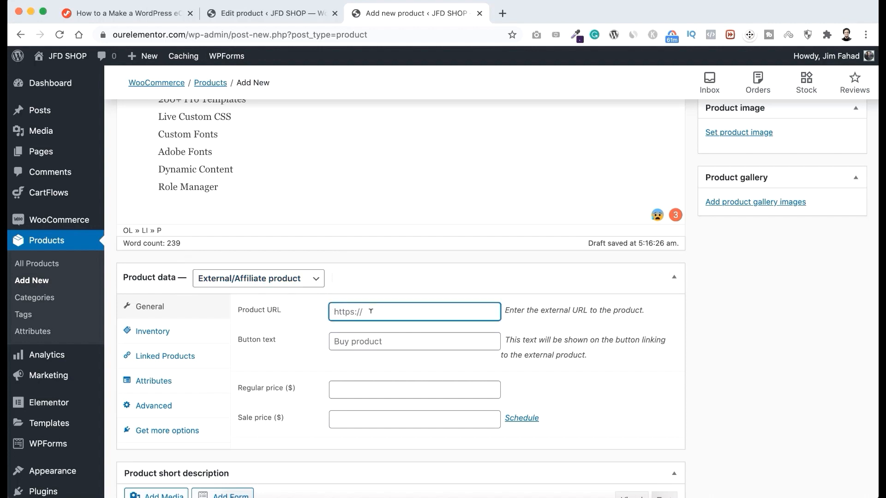
pyautogui.write('https://jimfahaddigital.com/e-pro')
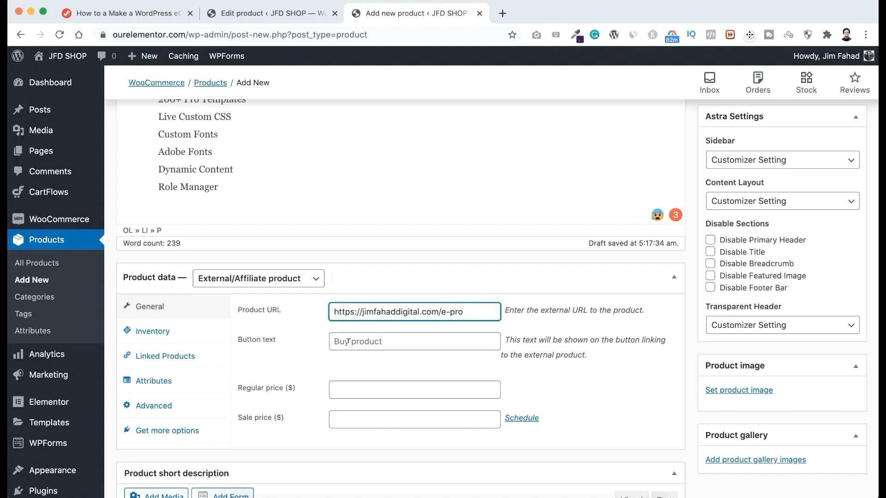
# Set the button text to 'Get it now!' and the regular price to 49.
pyautogui.write('Get')
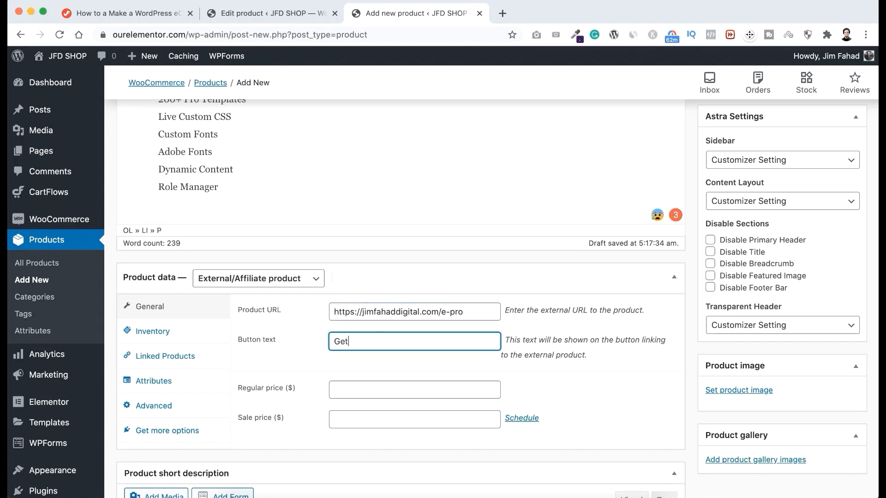
pyautogui.write('it now')
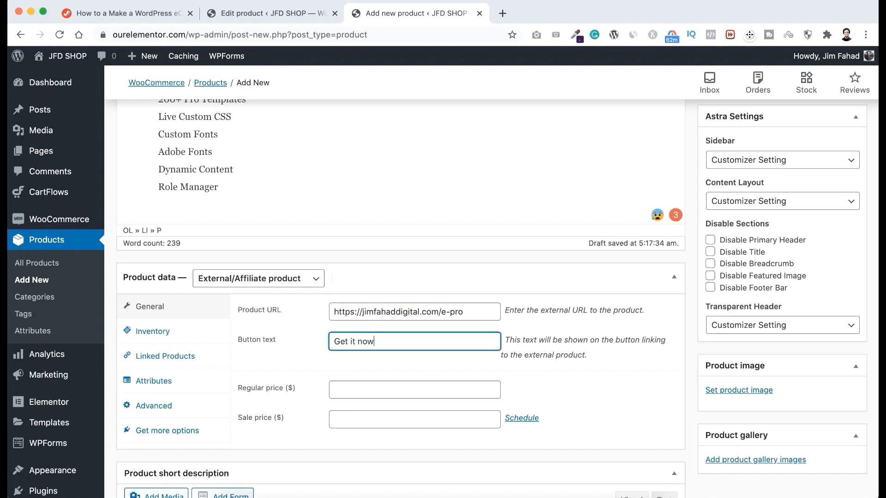
pyautogui.write('!')
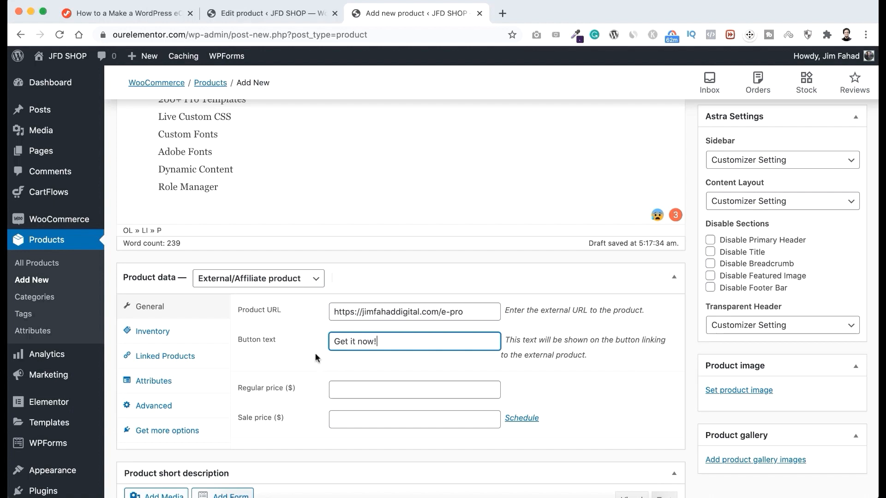
pyautogui.write('4')
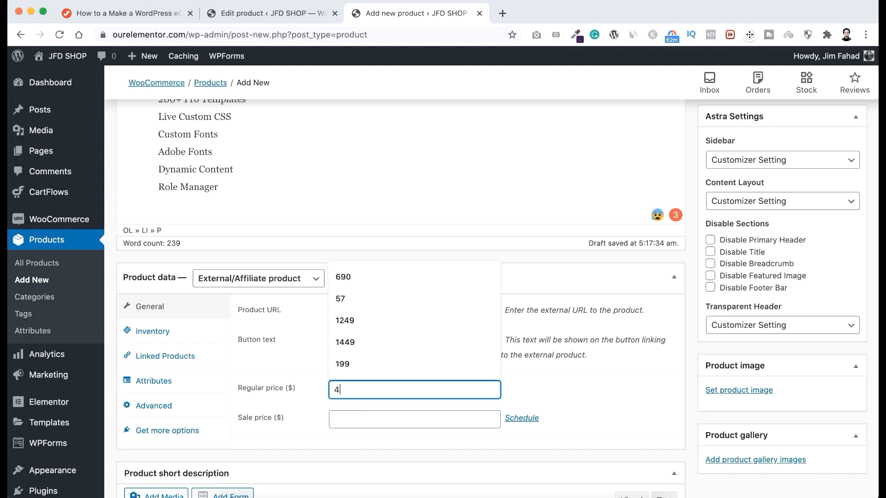
pyautogui.write('9')
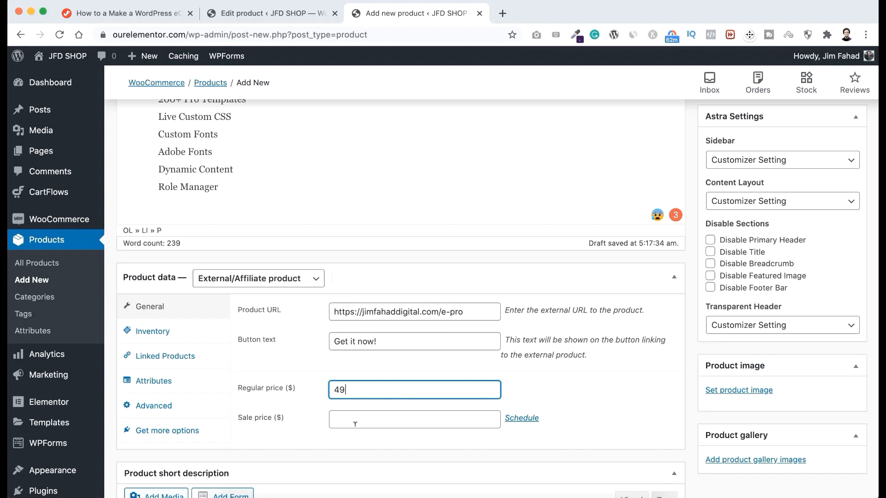
pyautogui.moveTo(308, 422)
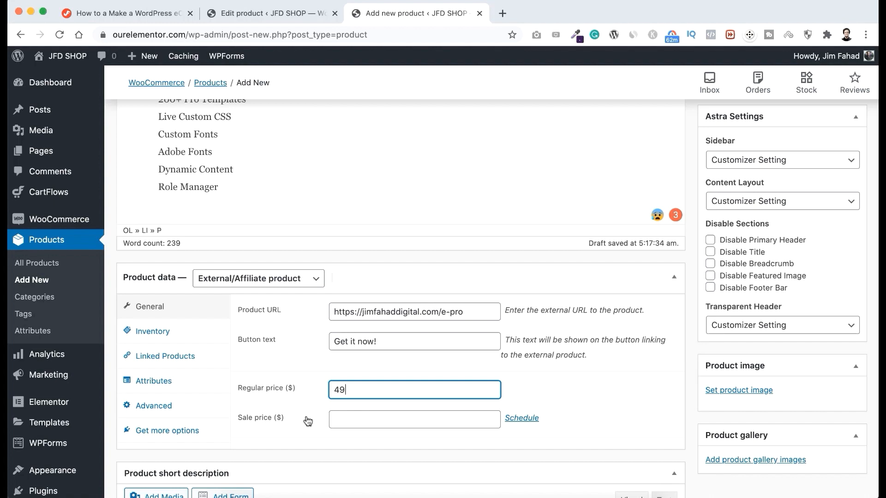
# Enter SKU r167542 on the product's Inventory tab.
pyautogui.click(153, 332)
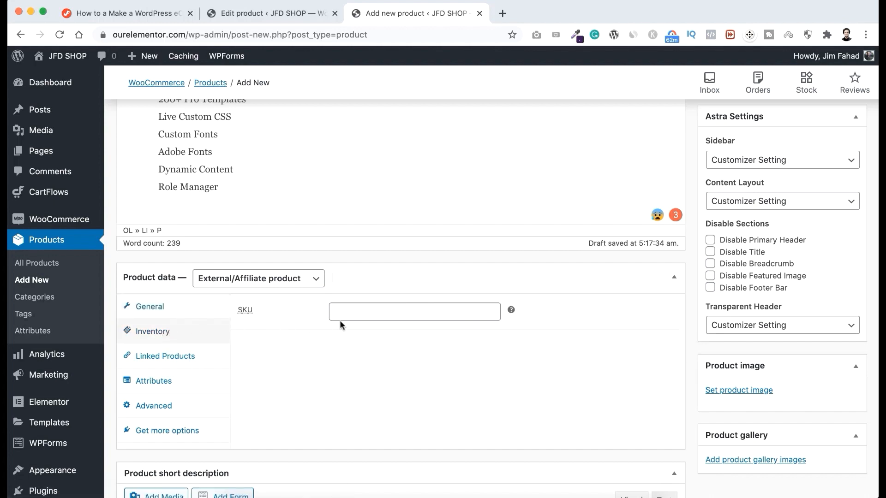
pyautogui.moveTo(332, 342)
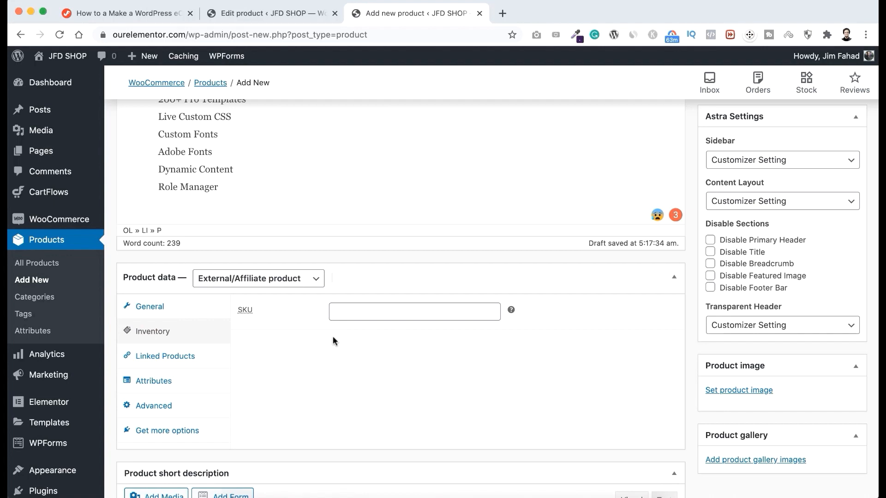
pyautogui.click(413, 312)
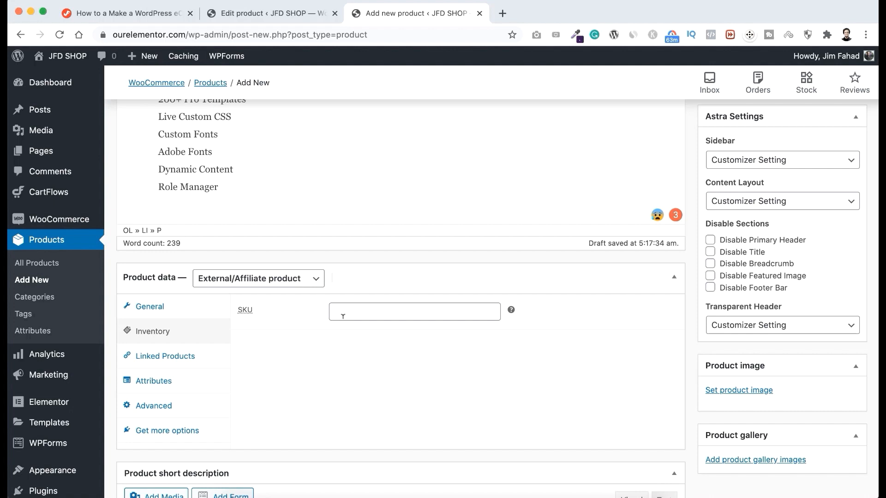
pyautogui.write('r')
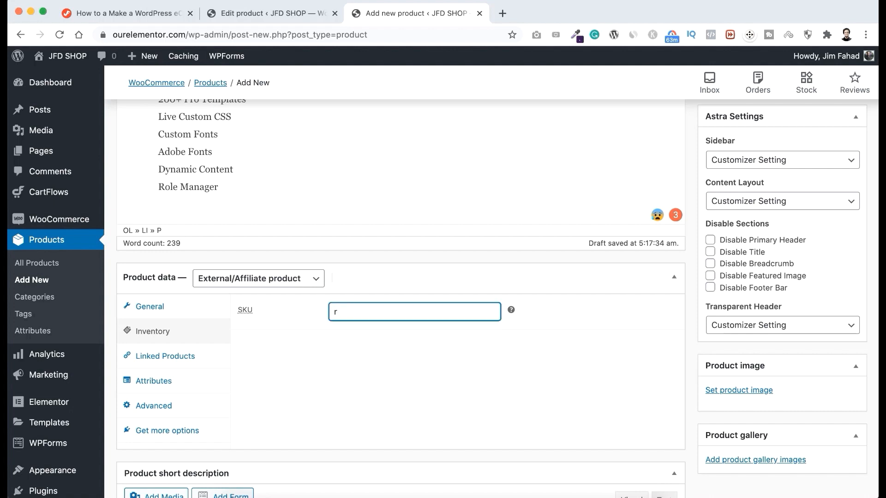
pyautogui.write('167542')
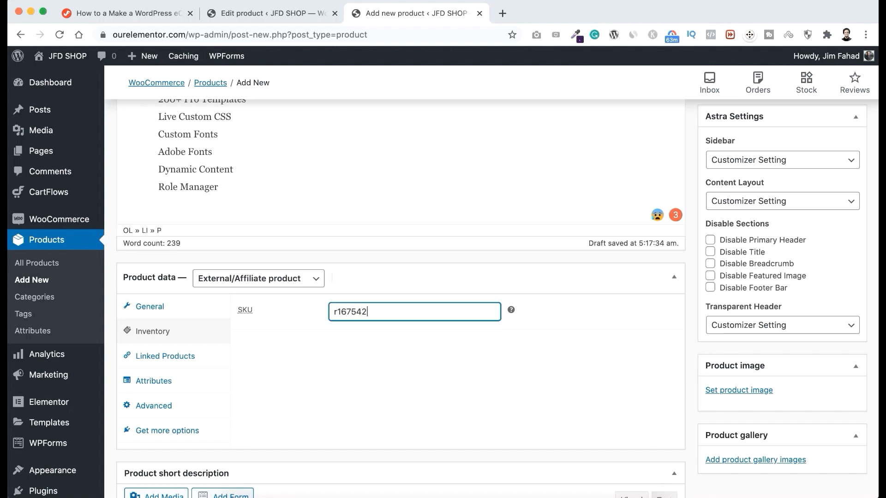
pyautogui.scroll(-3)
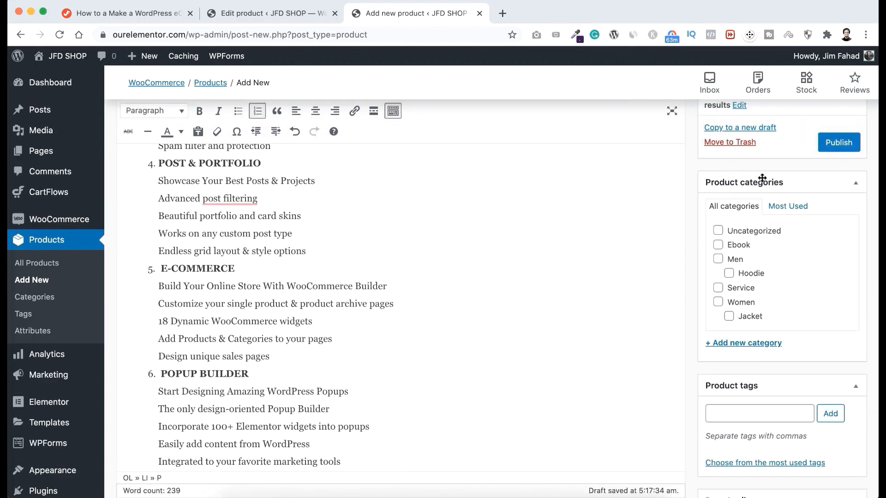
# Create a new 'Software' product category.
pyautogui.click(743, 343)
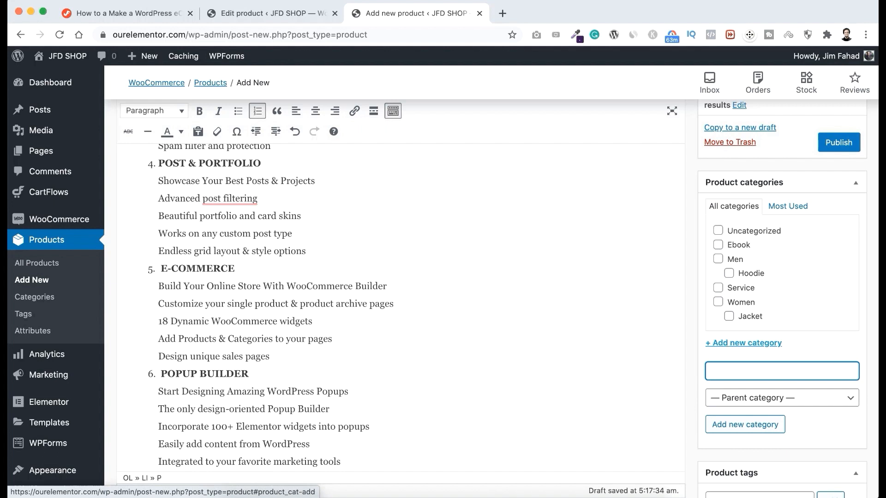
pyautogui.write('Software')
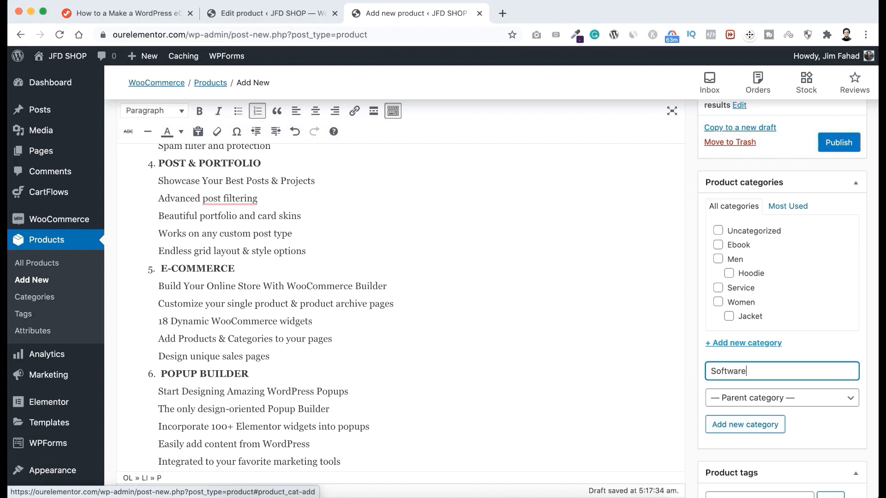
pyautogui.click(745, 425)
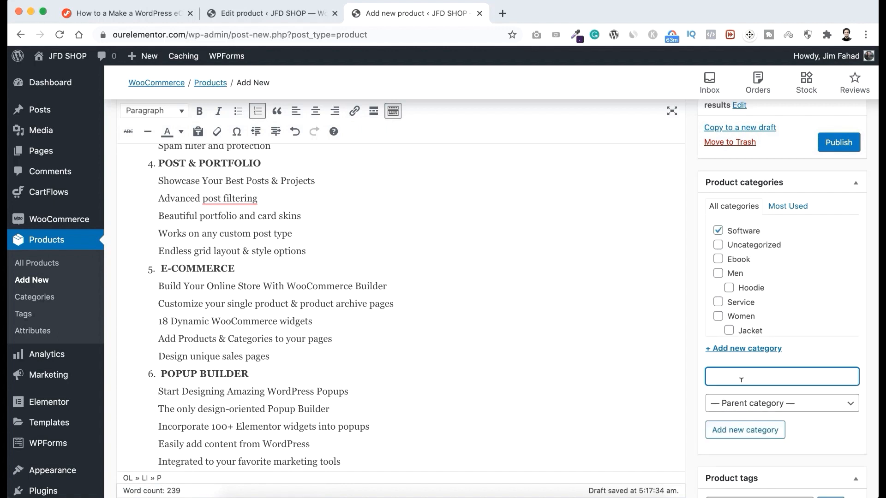
# Add a 'Page Builder' subcategory under Software and enter product tags like web design tool.
pyautogui.write('Page P')
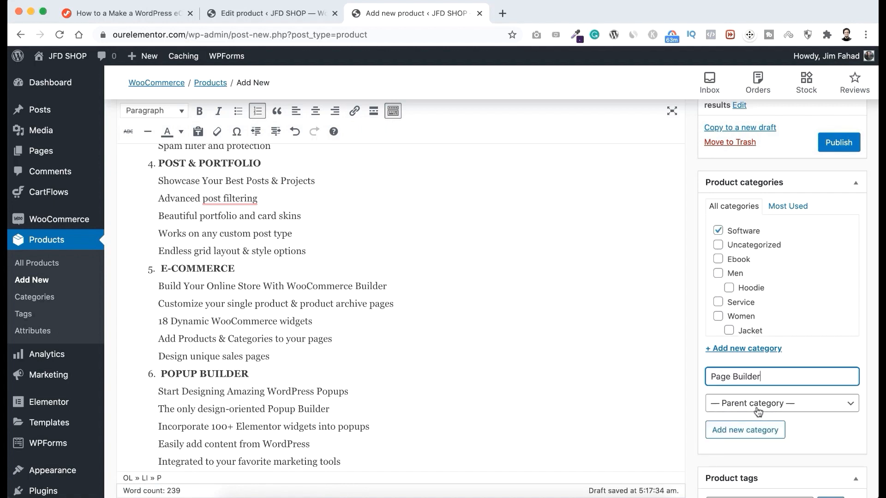
pyautogui.click(781, 402)
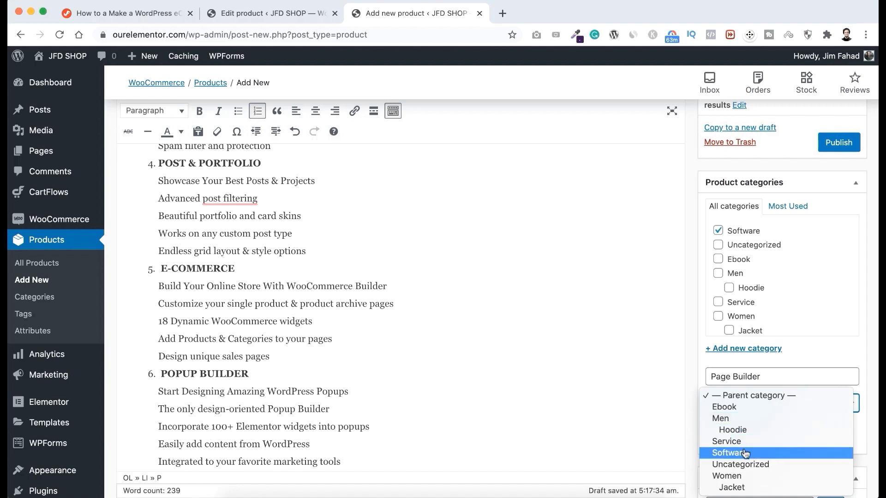
pyautogui.click(730, 452)
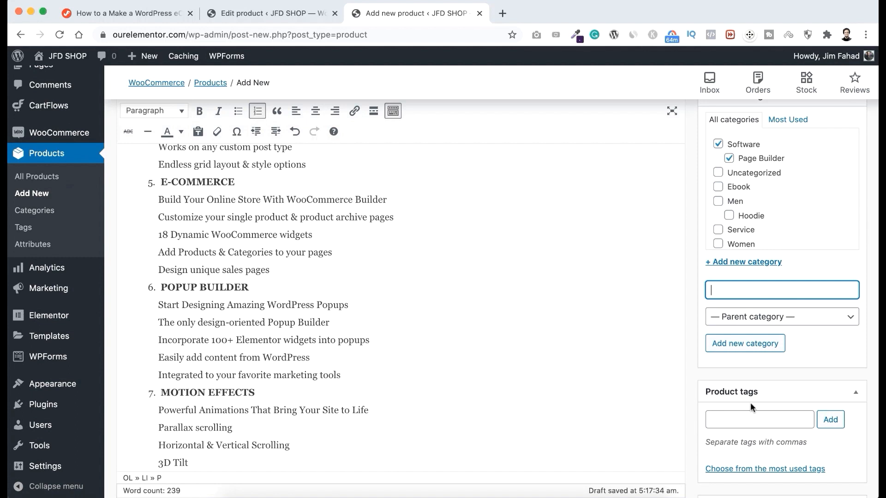
pyautogui.write('word')
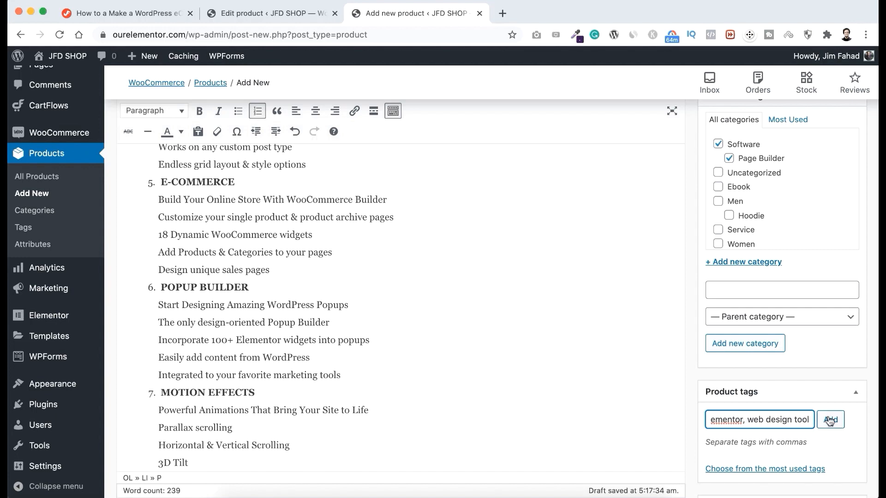
pyautogui.scroll(-3)
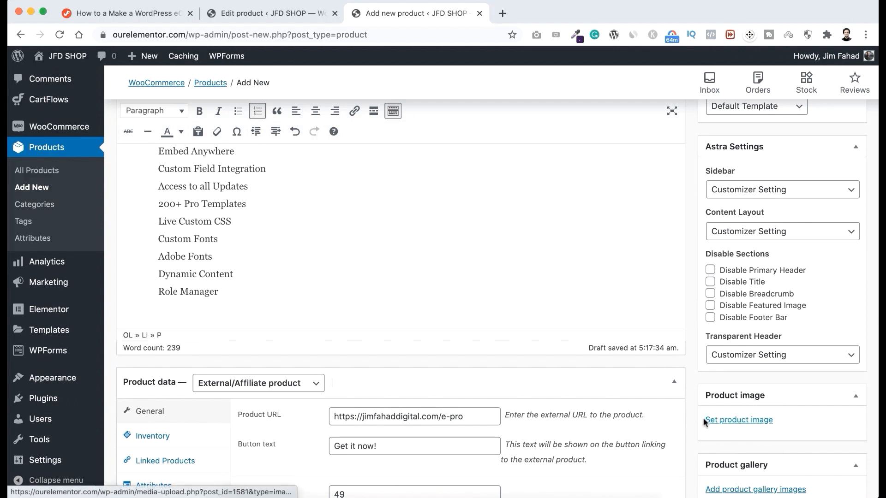
# Upload the Elementor Pro PNG from the Affiliate Product folder as the product image.
pyautogui.click(739, 420)
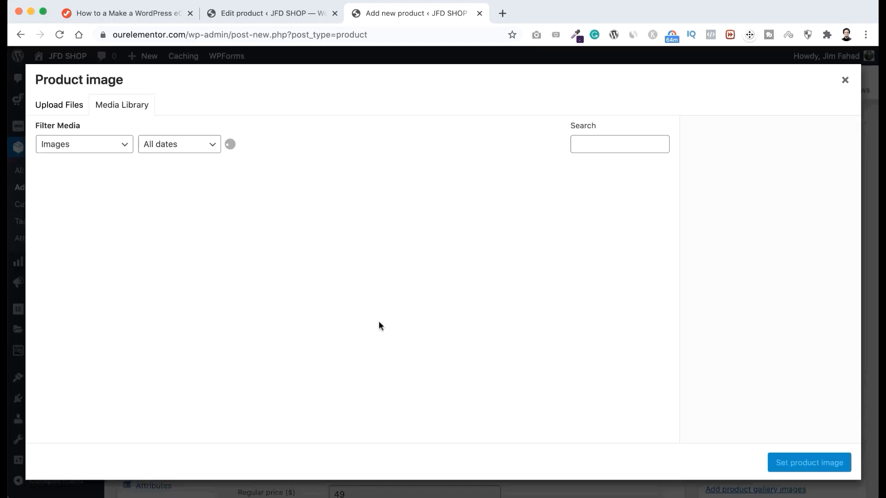
pyautogui.click(59, 105)
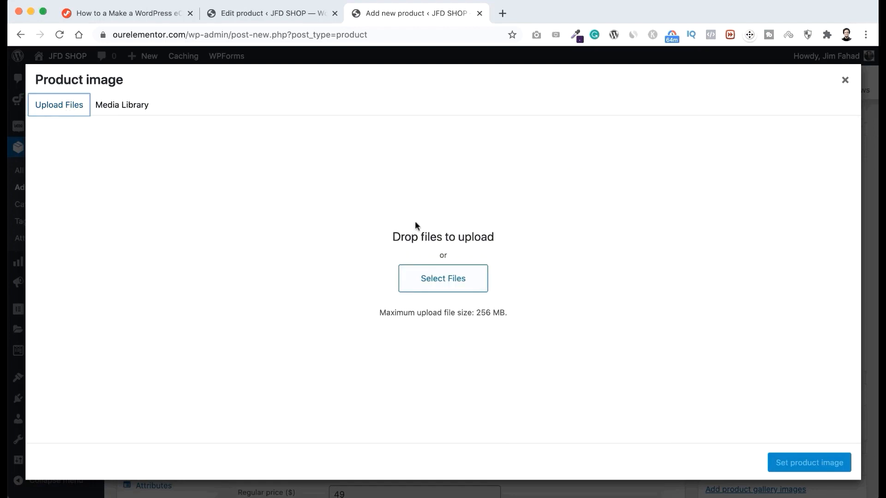
pyautogui.click(443, 278)
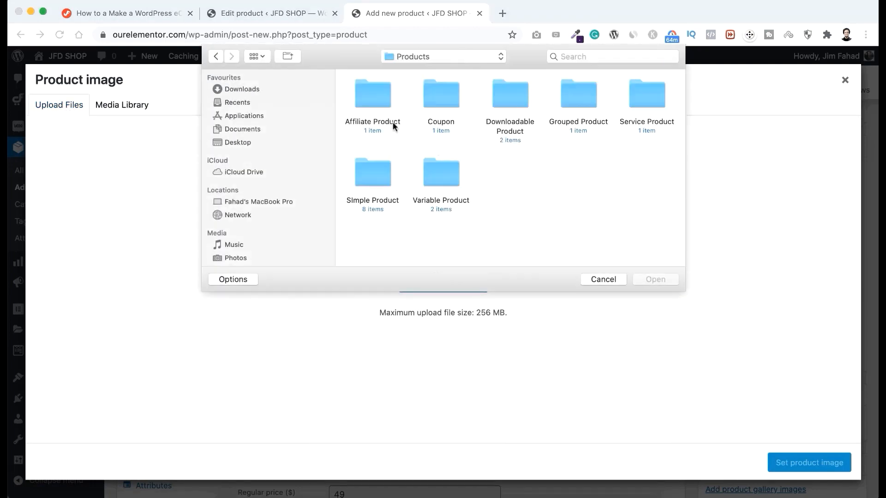
pyautogui.doubleClick(373, 95)
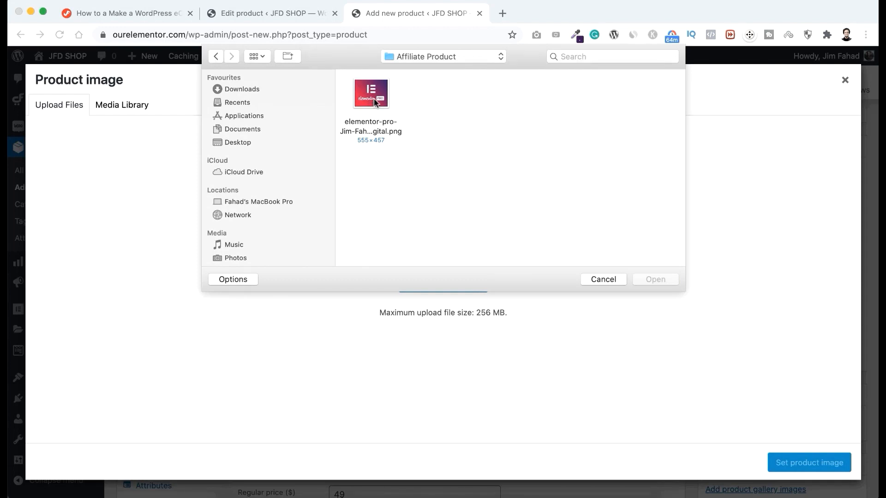
pyautogui.click(602, 279)
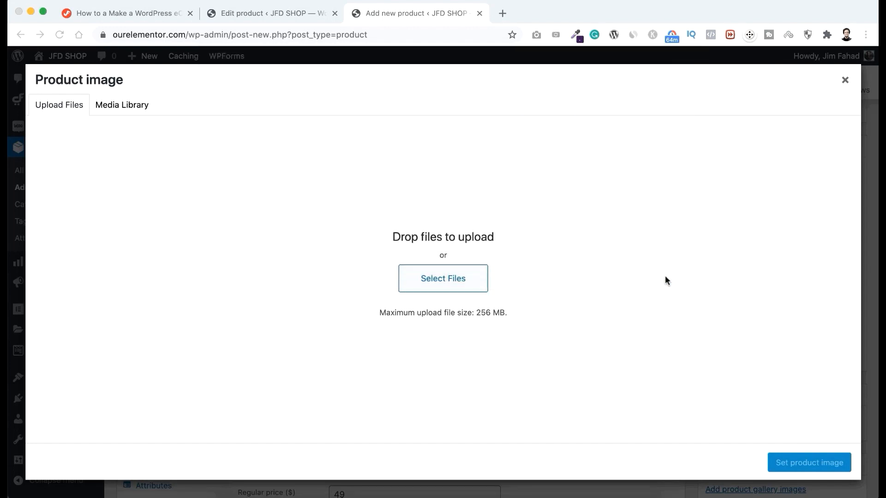
pyautogui.click(844, 79)
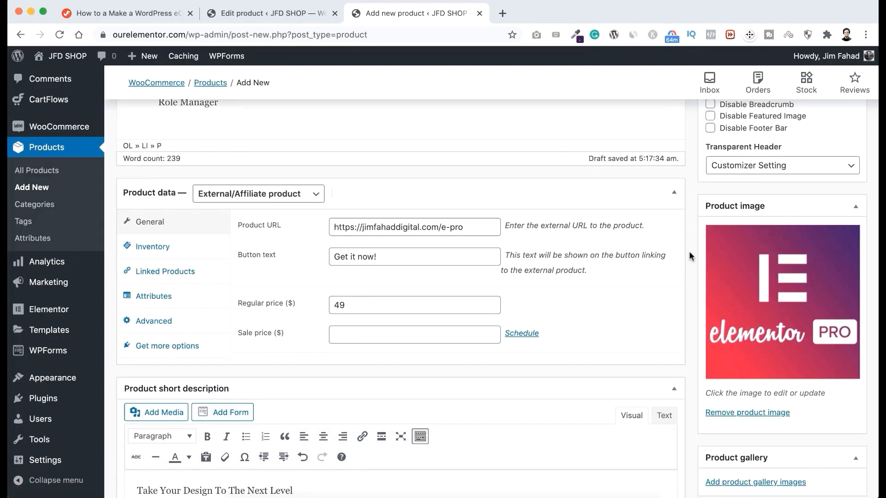
# Publish the product and view its live page.
pyautogui.scroll(-3)
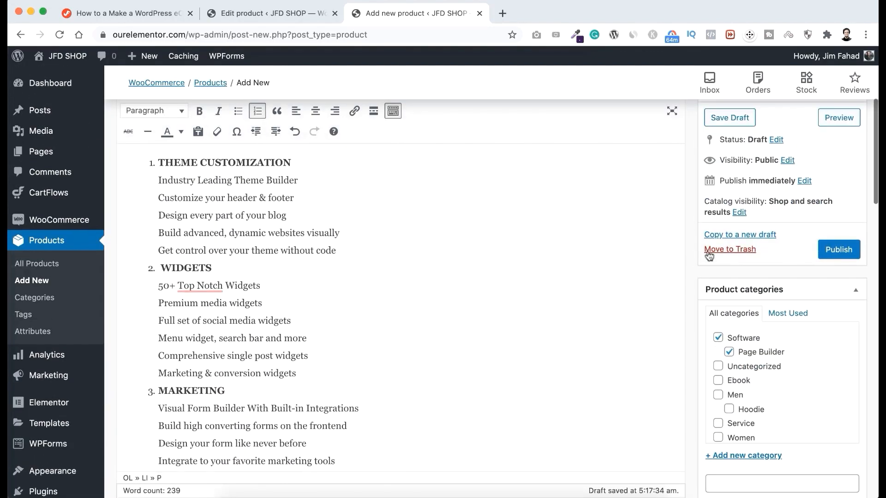
pyautogui.click(838, 249)
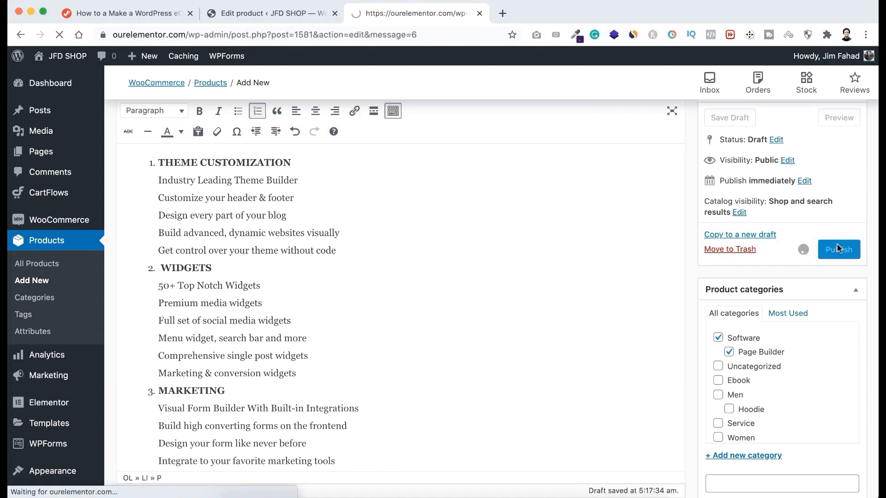
pyautogui.click(839, 249)
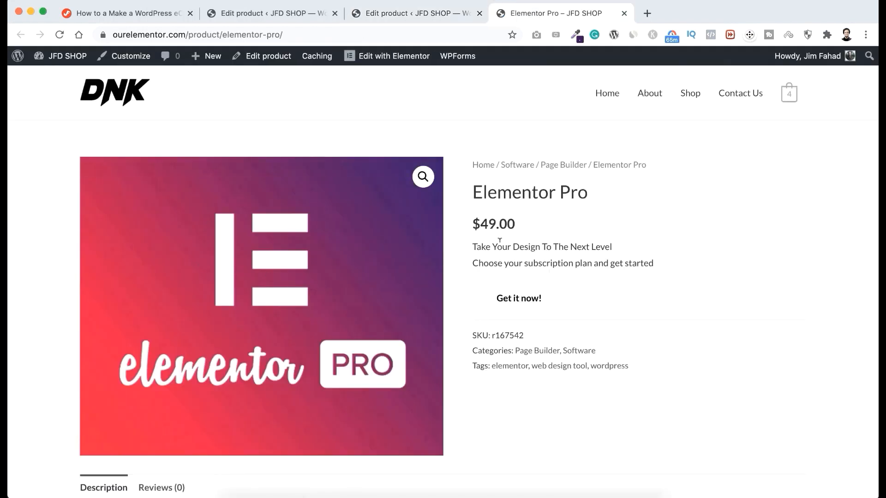
# Scroll through the live Elementor Pro page's details and activate its Get it now! button.
pyautogui.scroll(-3)
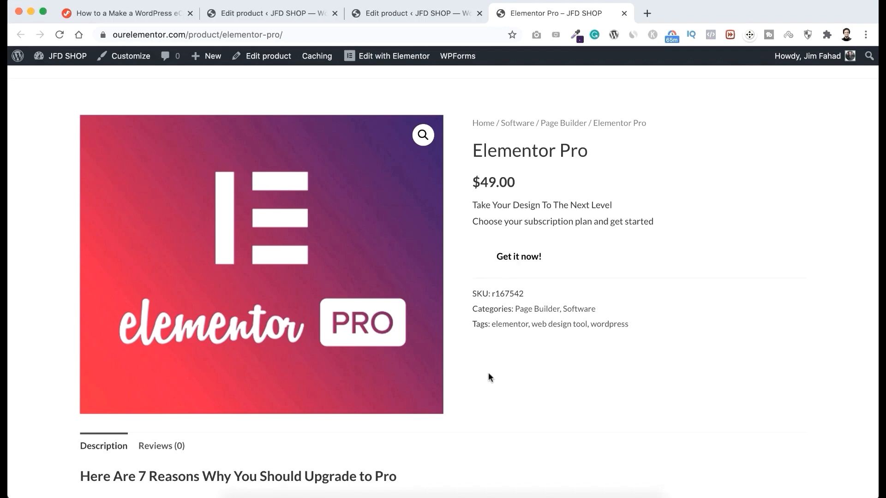
pyautogui.scroll(-3)
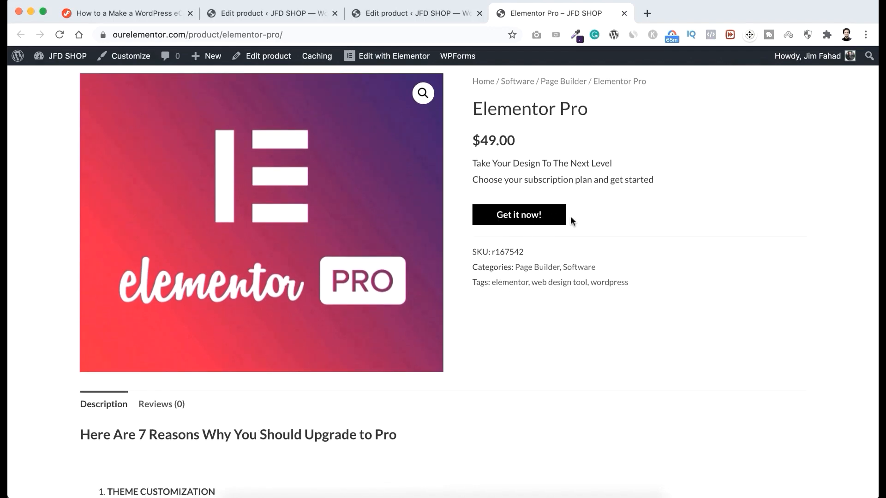
pyautogui.scroll(-3)
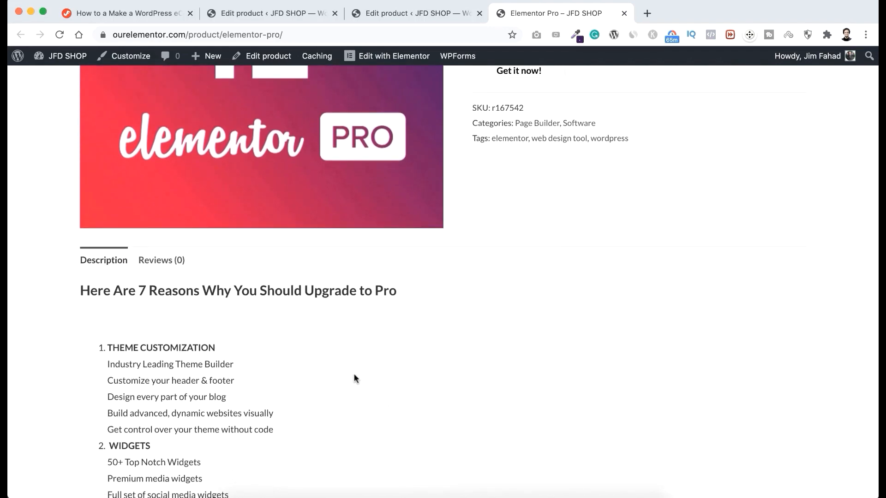
pyautogui.scroll(3)
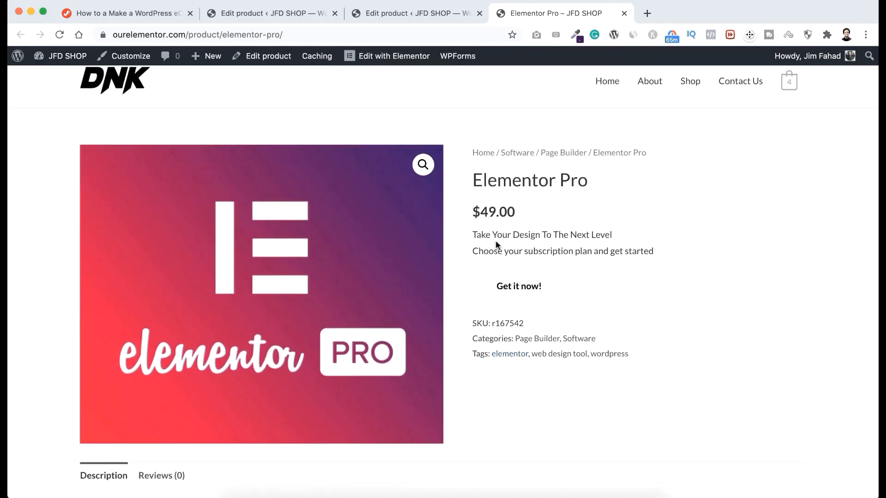
pyautogui.moveTo(518, 286)
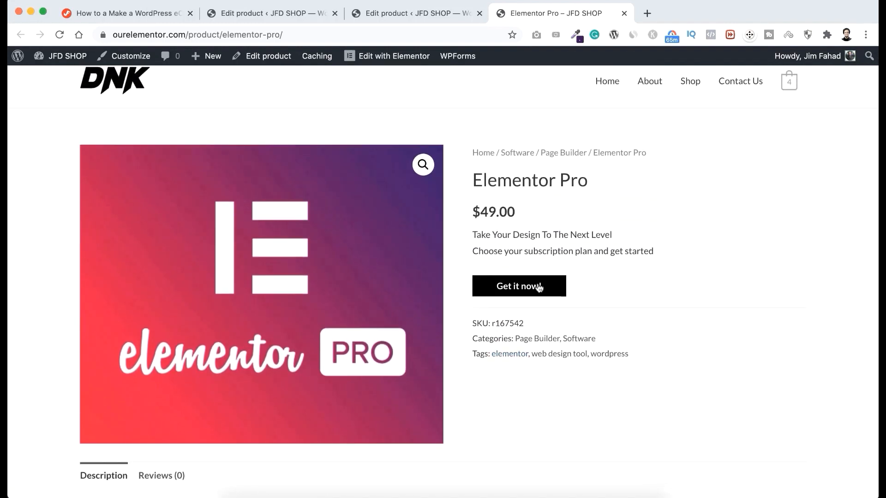
pyautogui.click(518, 286)
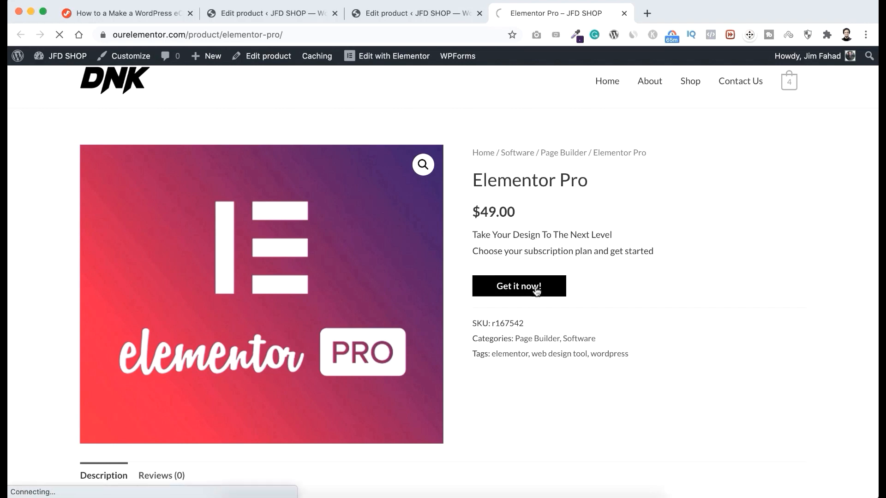
# Follow the affiliate link to elementor.com/pro and scroll to the Personal, Plus and Expert plans.
pyautogui.click(517, 286)
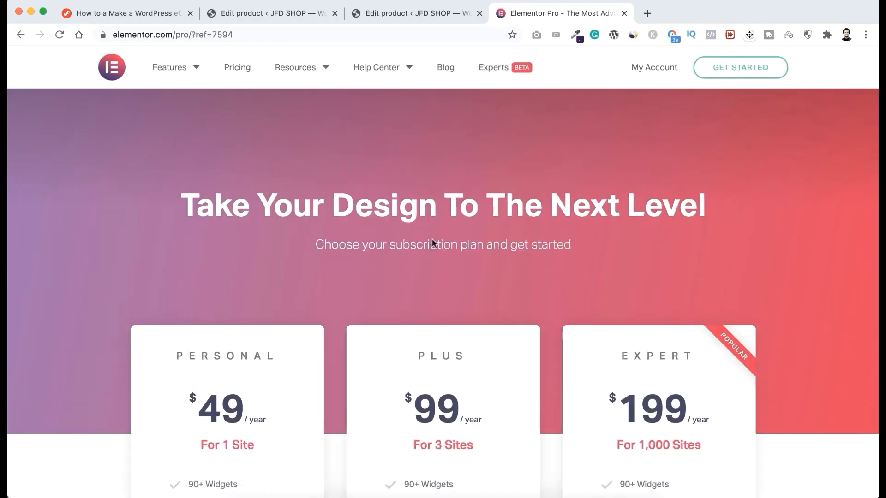
pyautogui.scroll(-3)
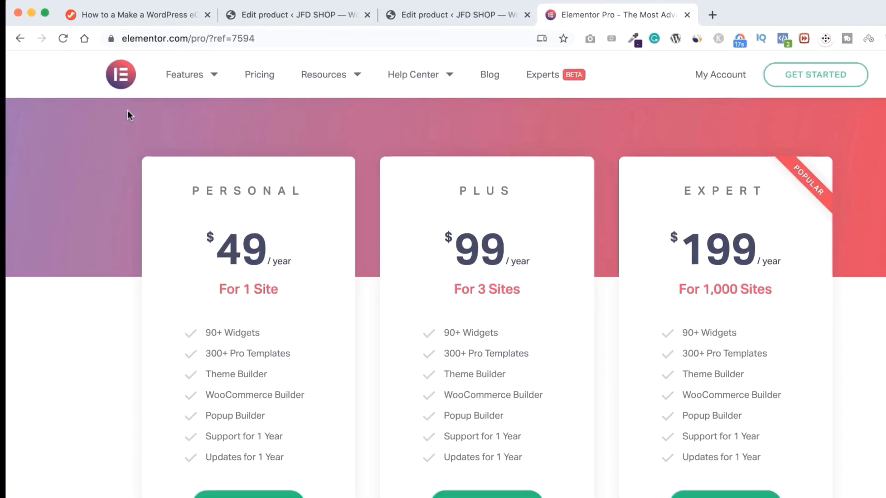
pyautogui.scroll(-3)
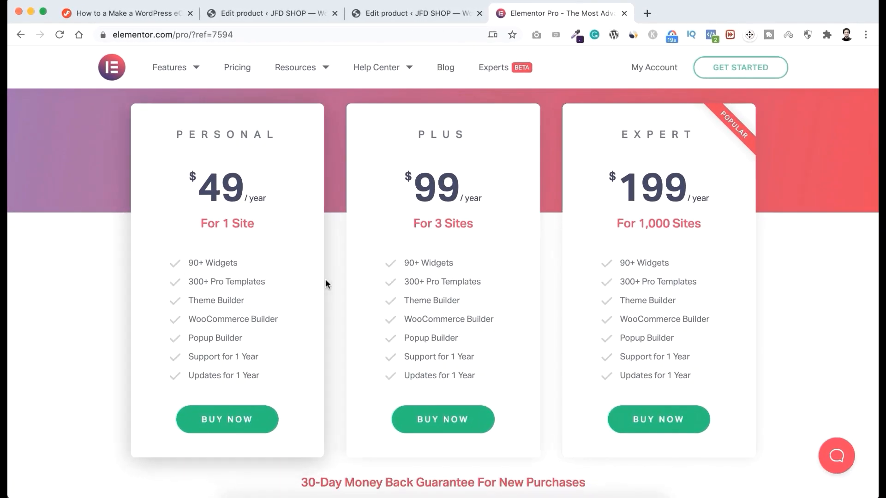
pyautogui.moveTo(101, 319)
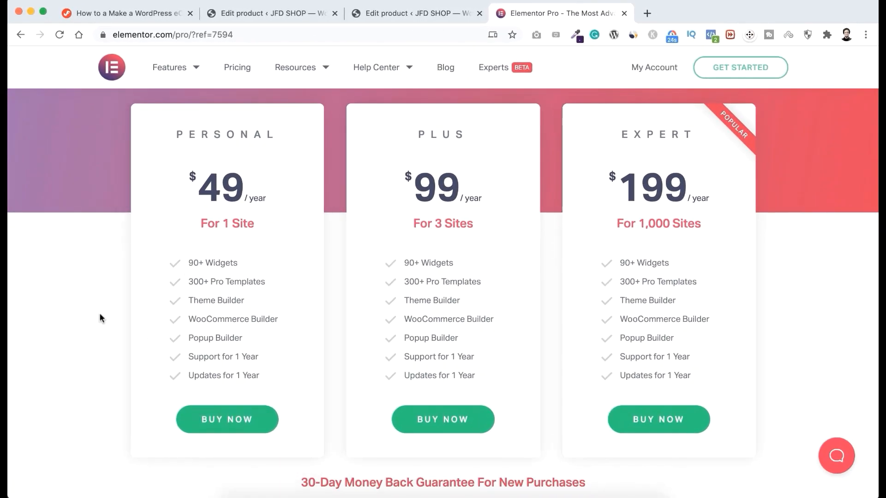
pyautogui.scroll(-3)
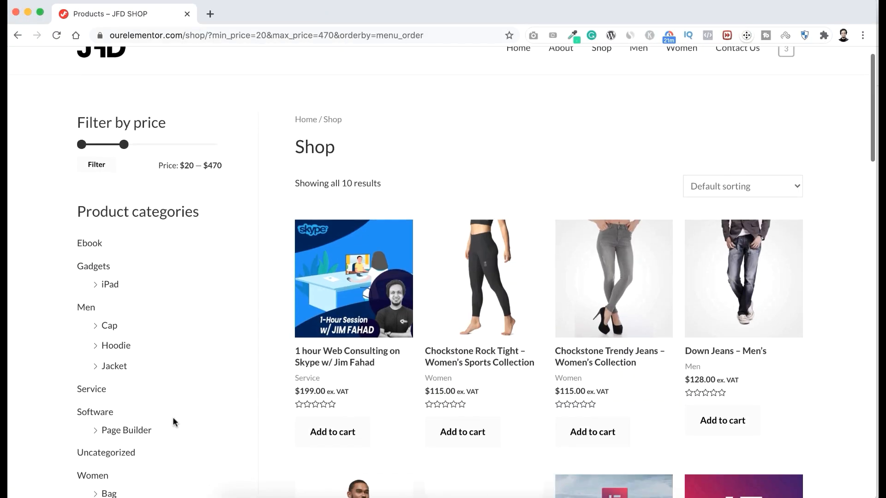
# View the cart, apply the coupon, then find the Women20Percent Women's Day banner on the home page.
pyautogui.click(784, 73)
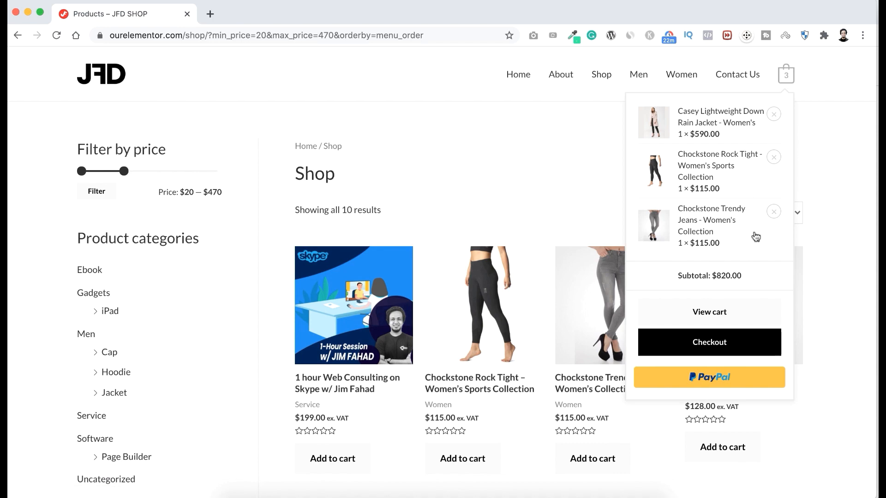
pyautogui.click(709, 312)
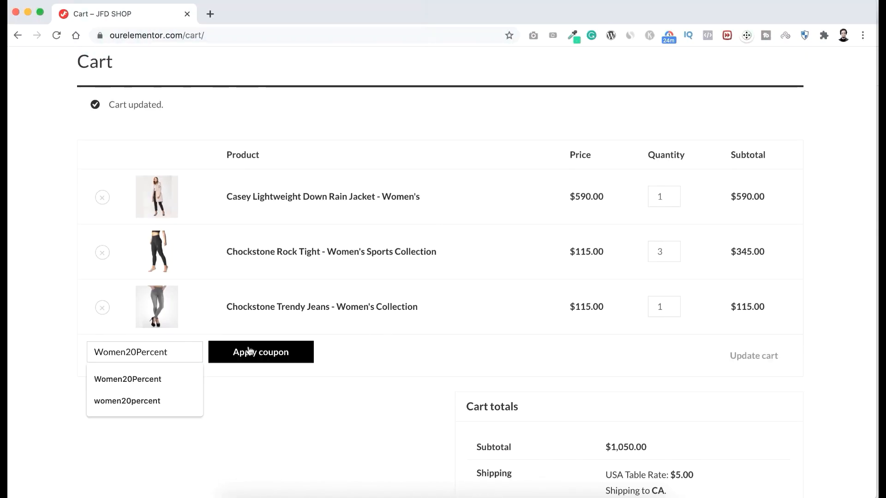
pyautogui.click(703, 13)
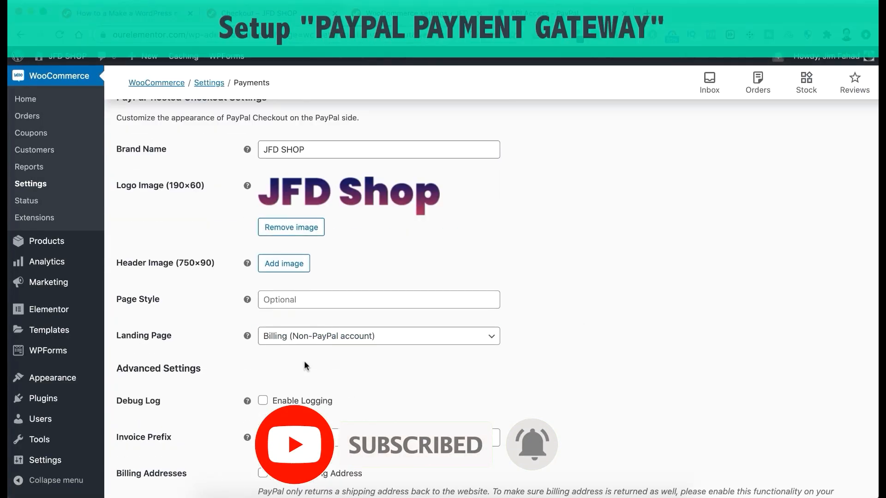
pyautogui.click(271, 13)
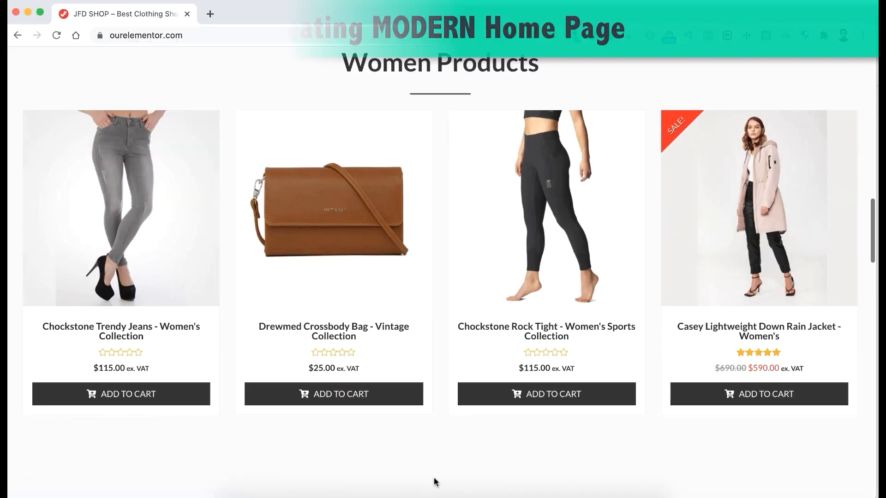
pyautogui.scroll(-3)
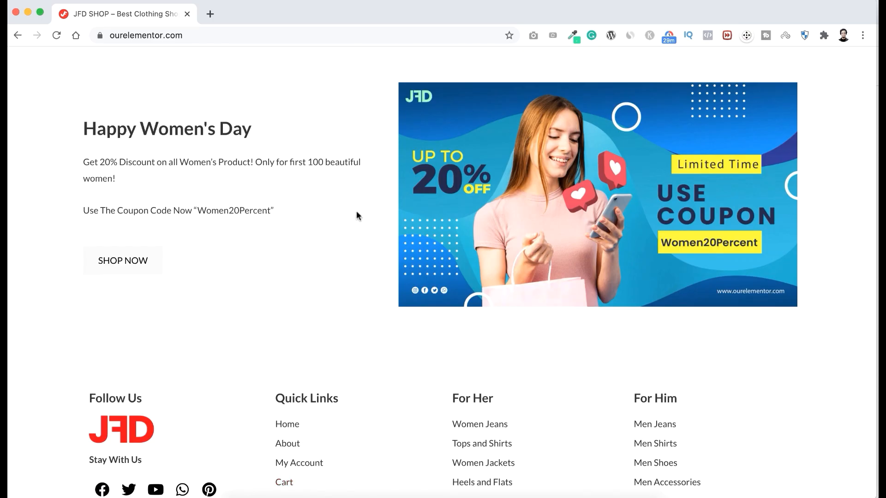